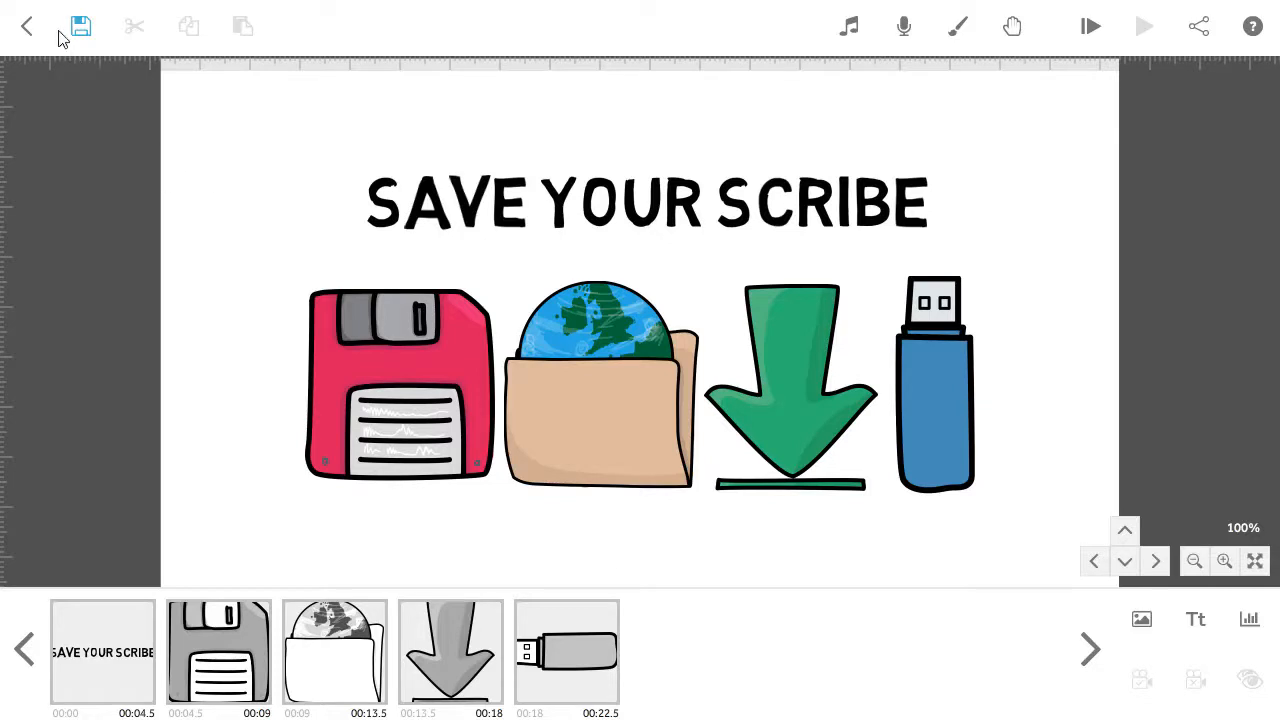
mouse_move(80, 26)
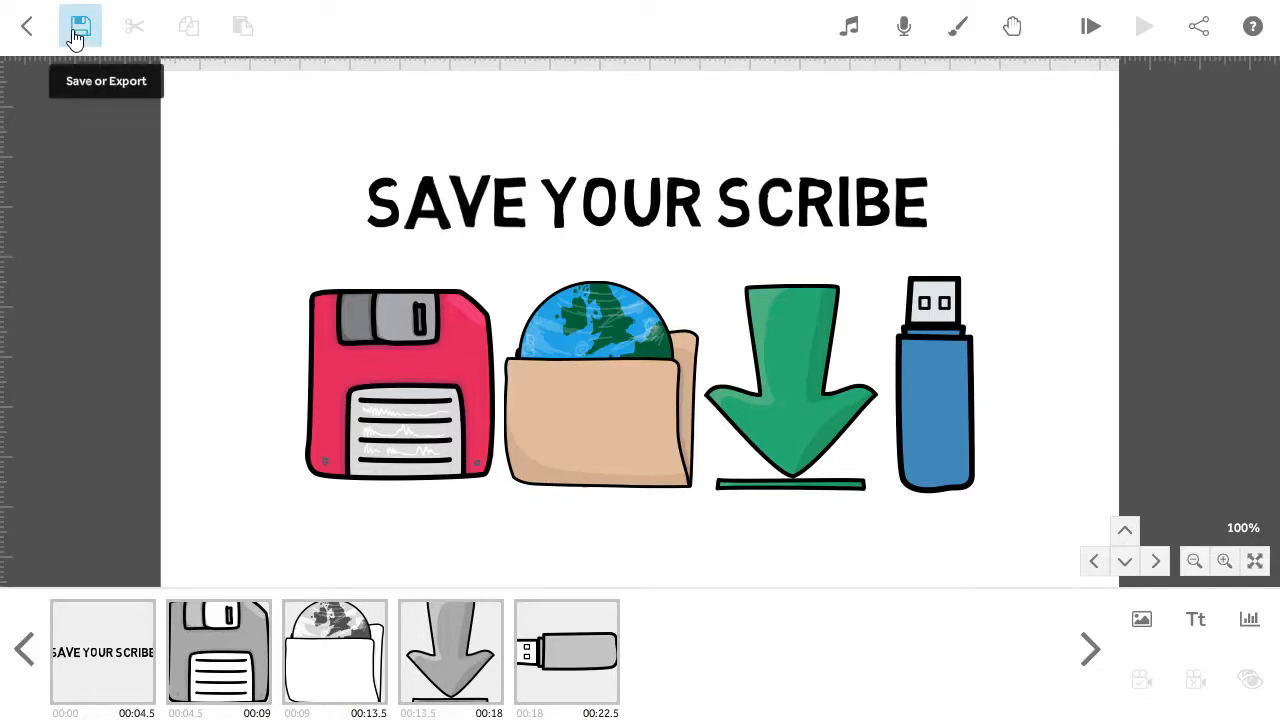
Step: Save the scribe locally as 'Save your scribe' in the All Scribes folder
left_click(80, 26)
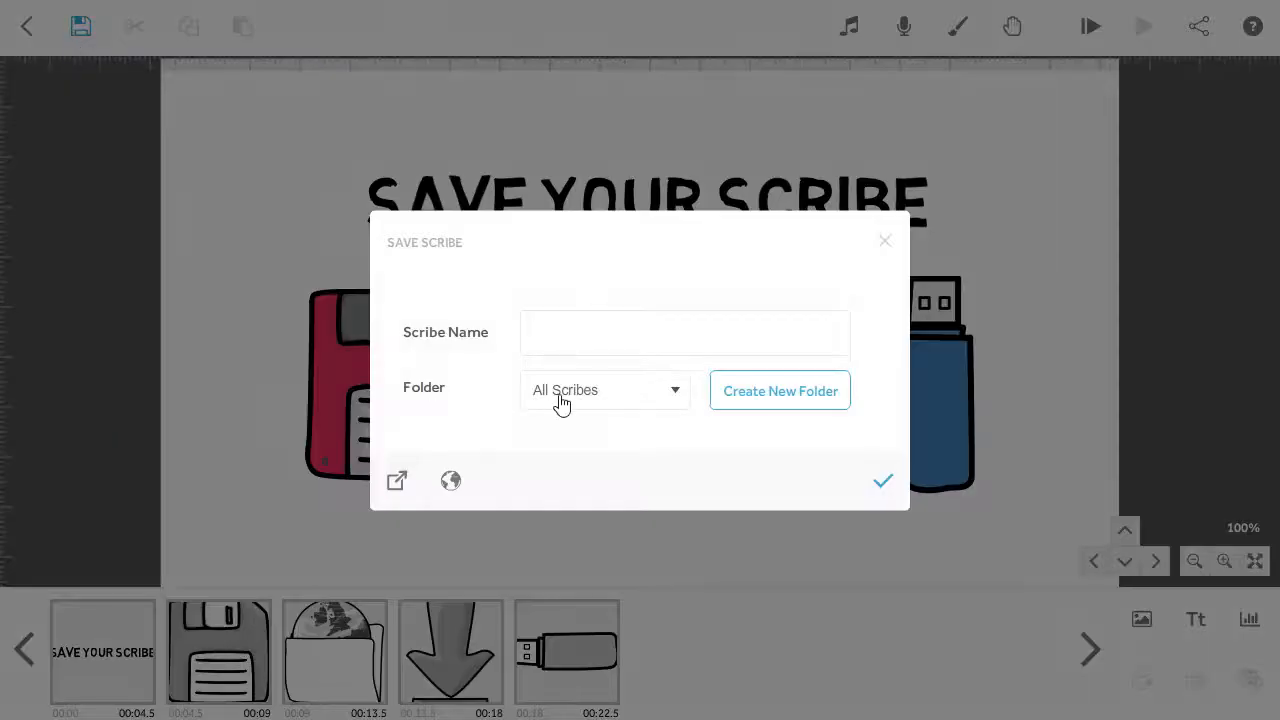
type("Save")
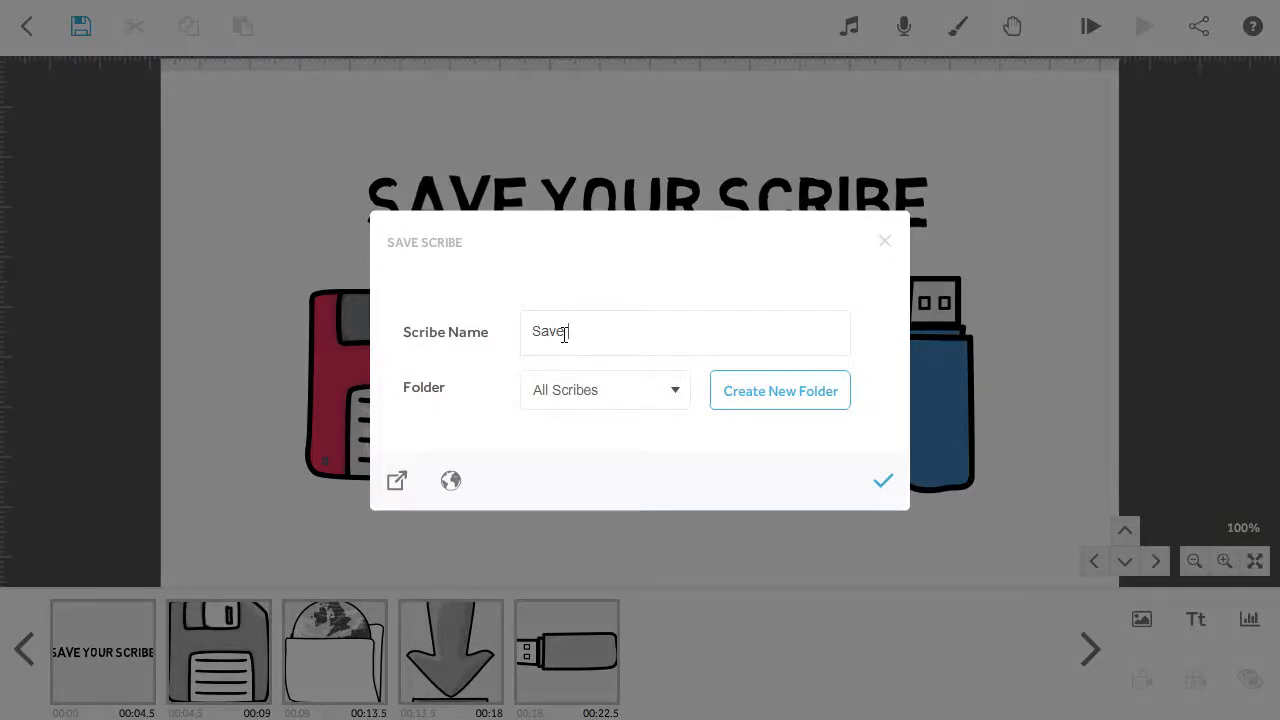
type("your scribe")
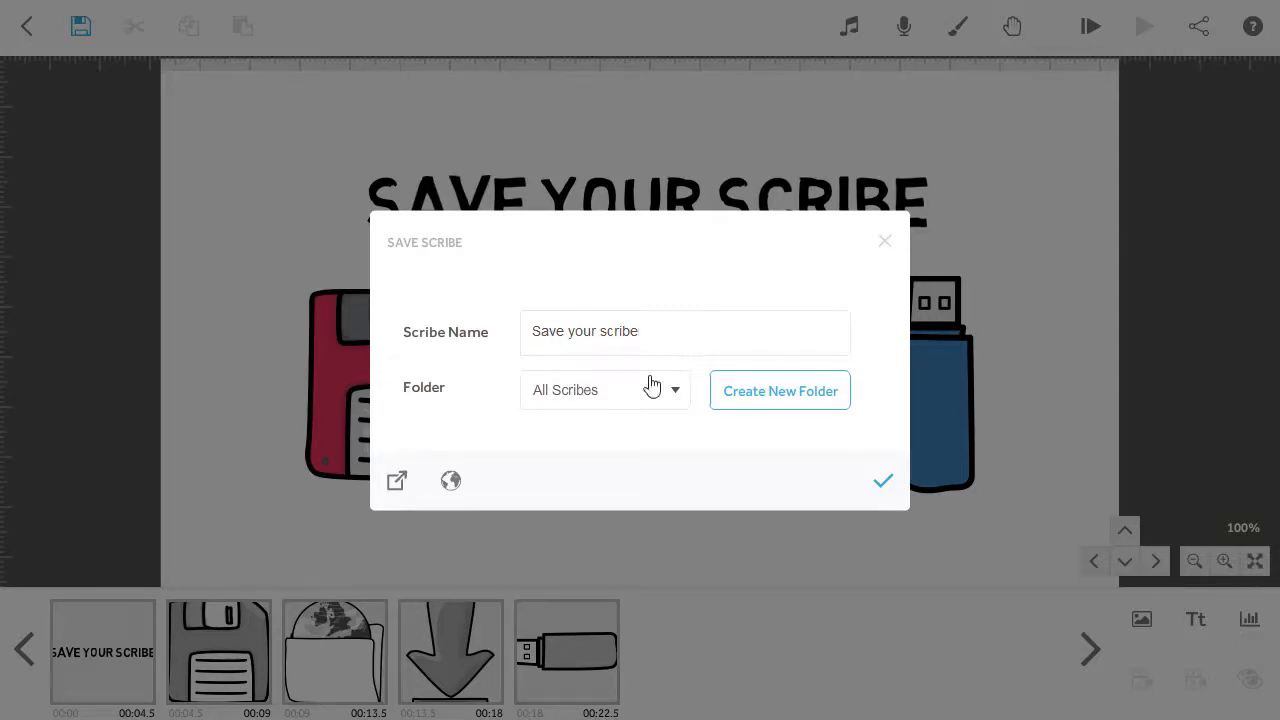
left_click(604, 390)
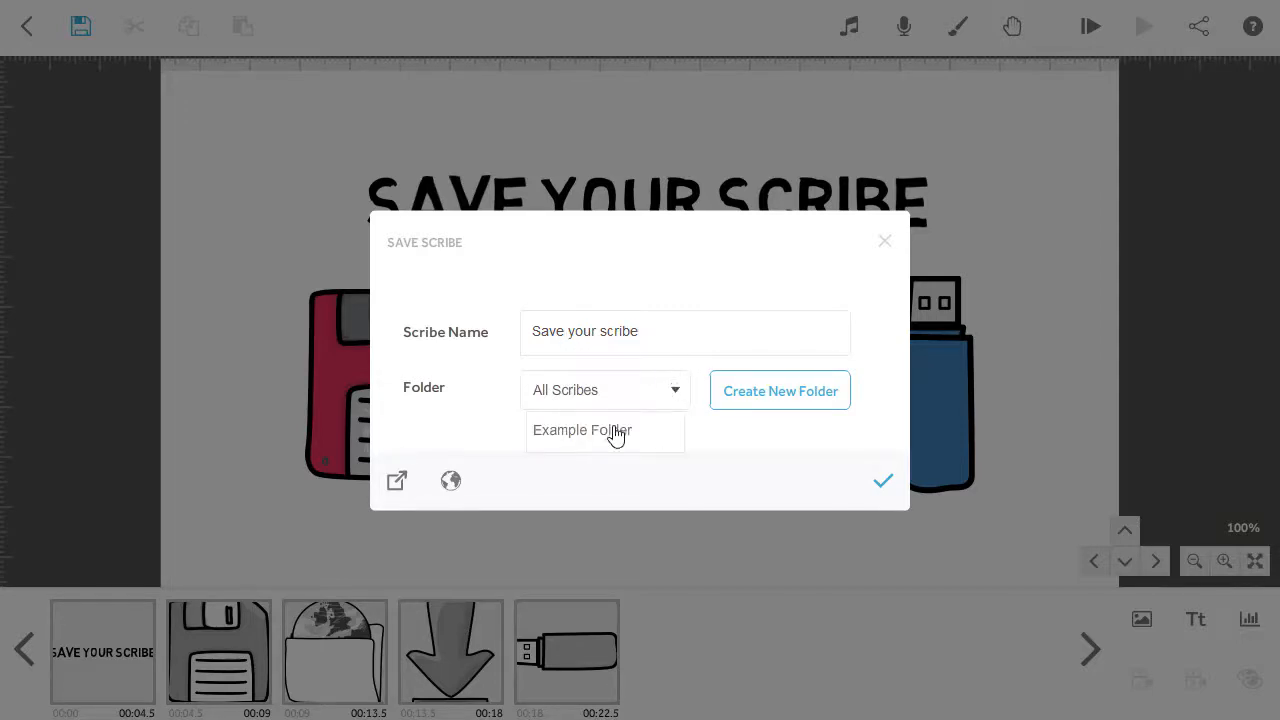
left_click(606, 430)
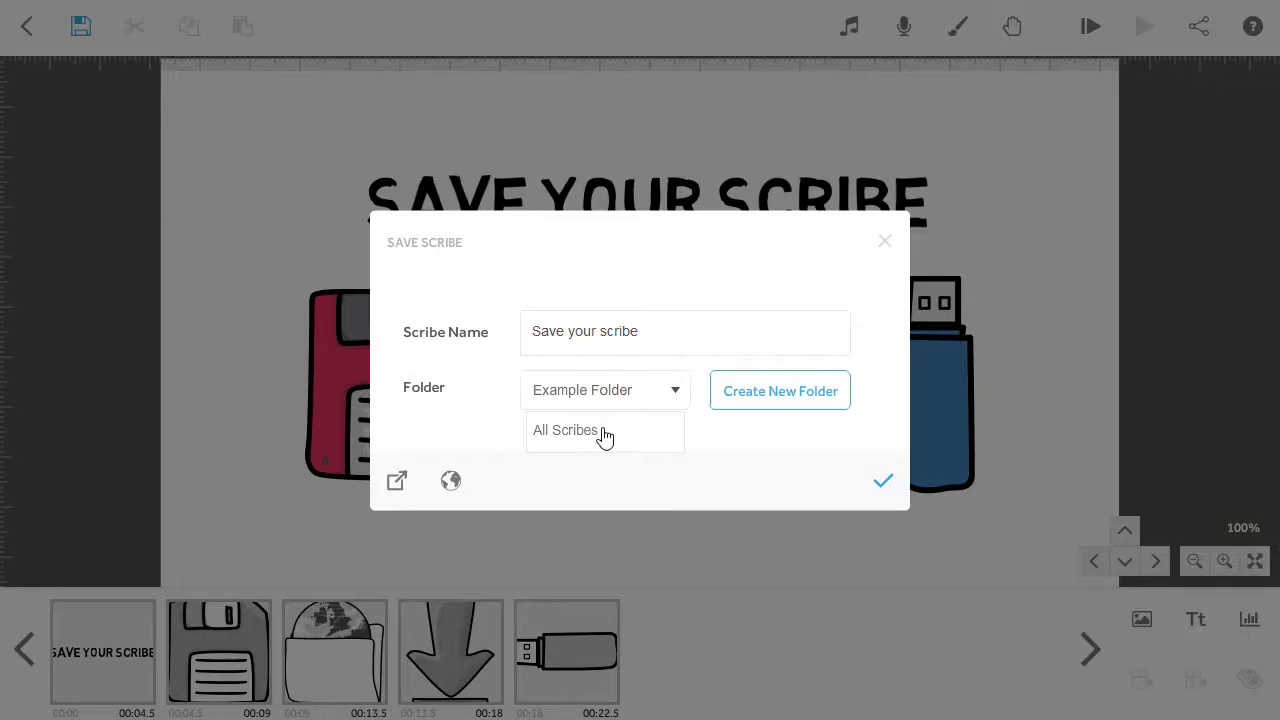
left_click(565, 430)
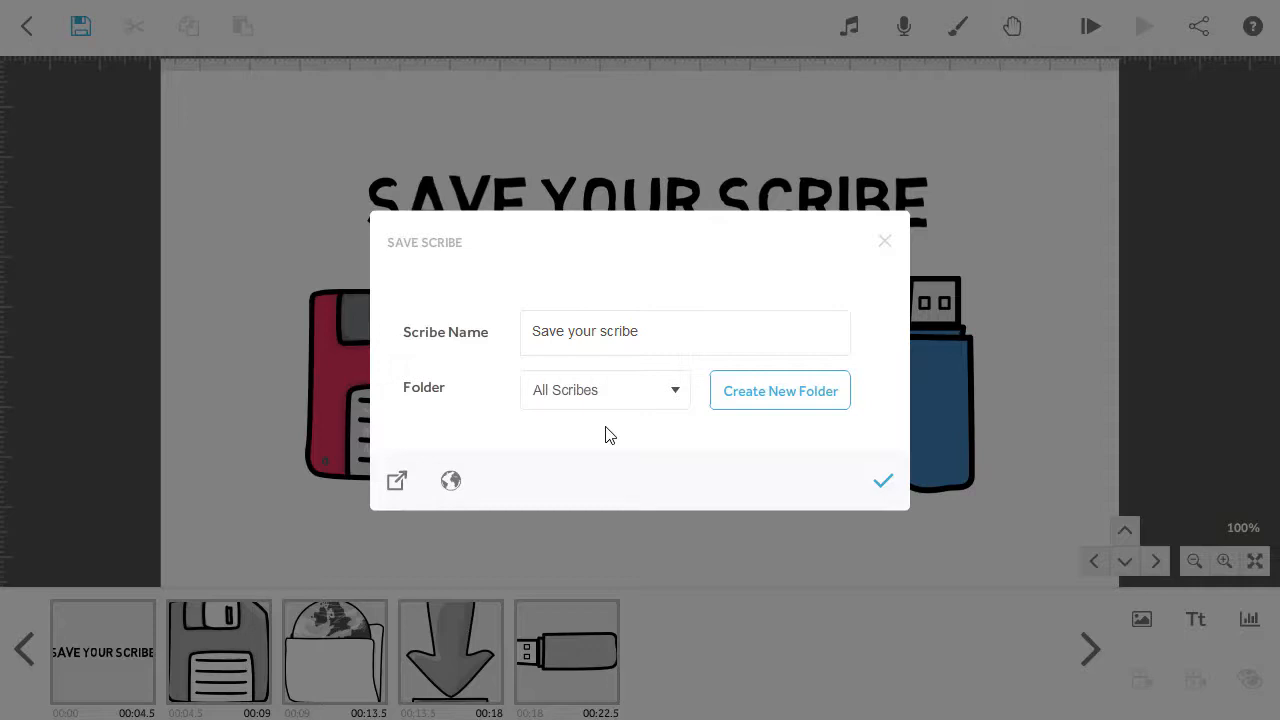
mouse_move(792, 412)
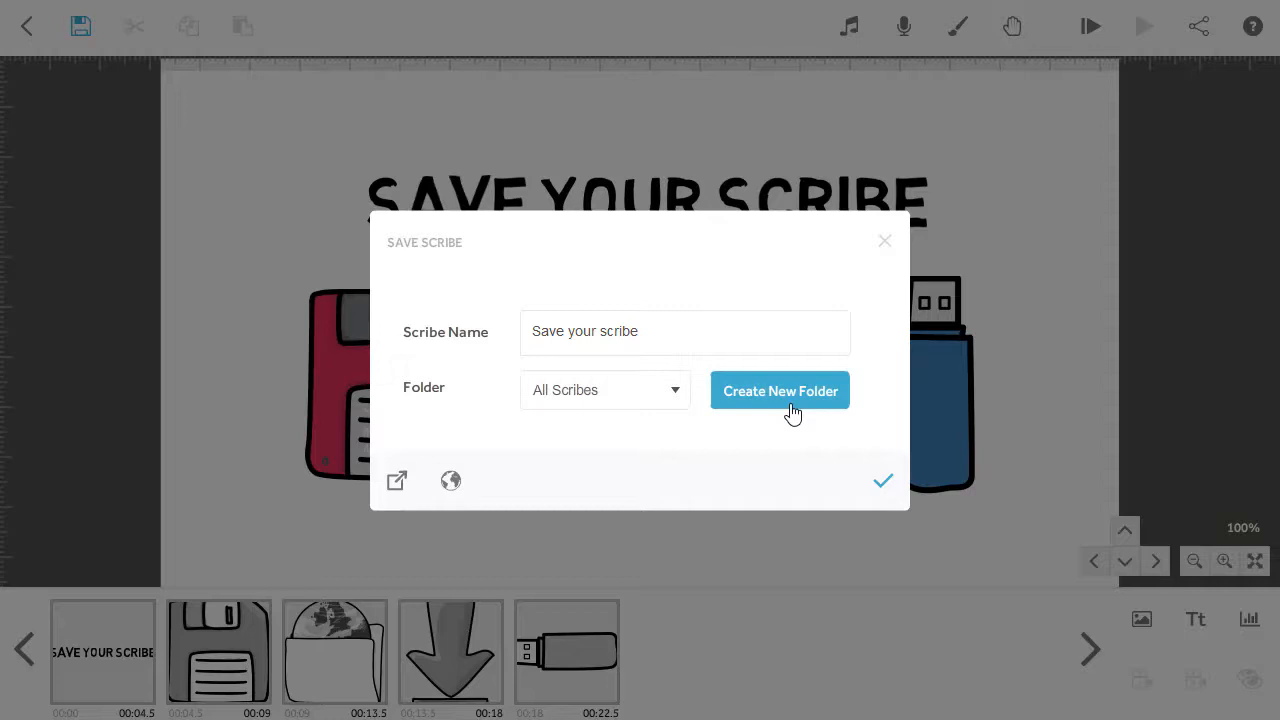
mouse_move(794, 430)
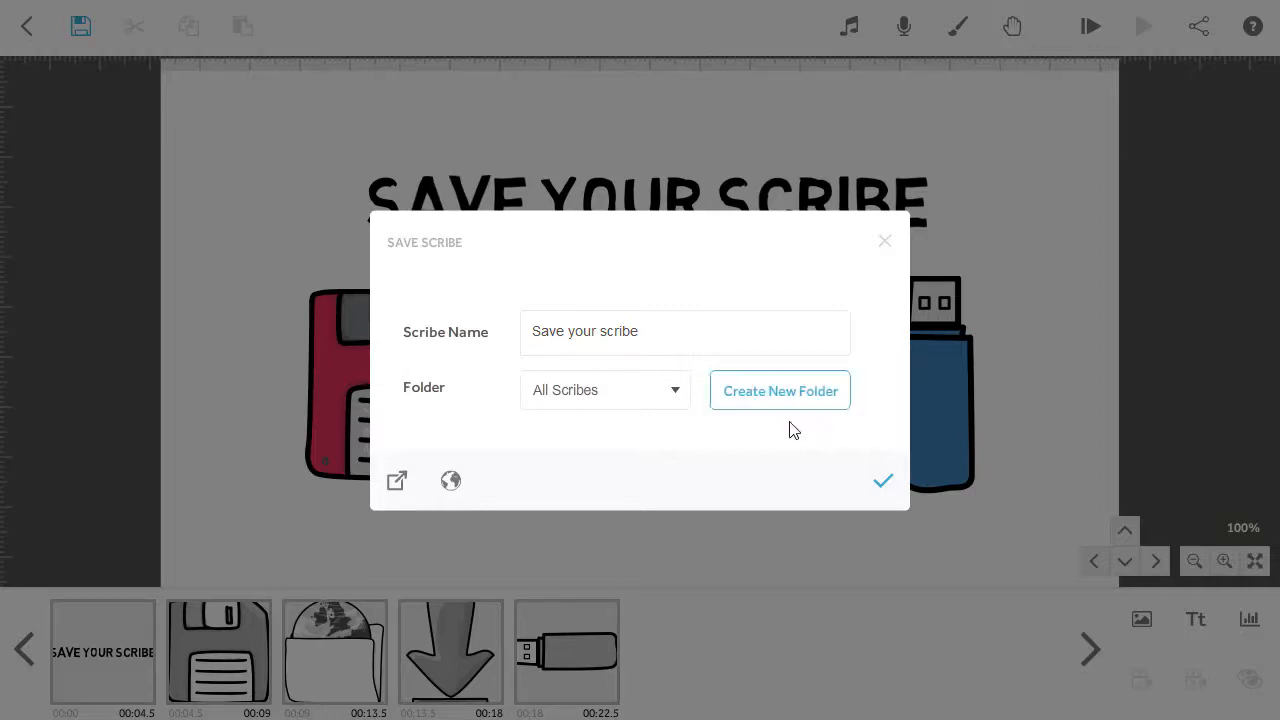
mouse_move(793, 434)
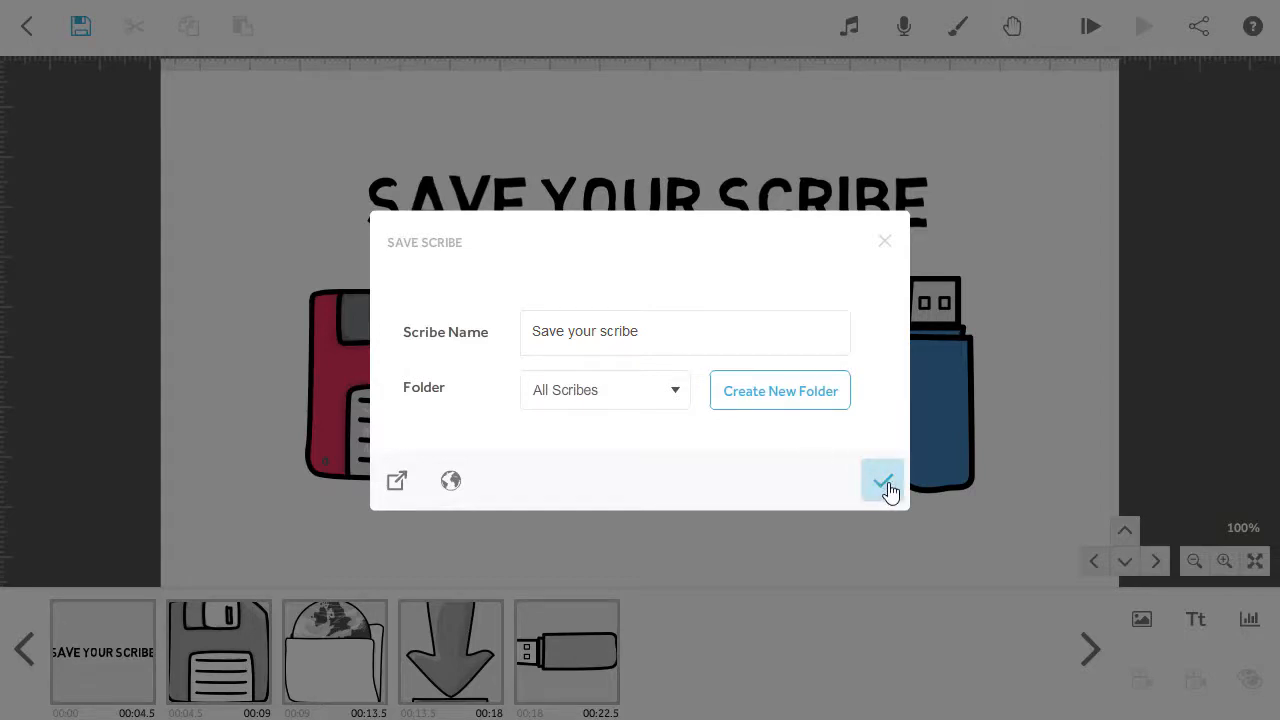
left_click(881, 480)
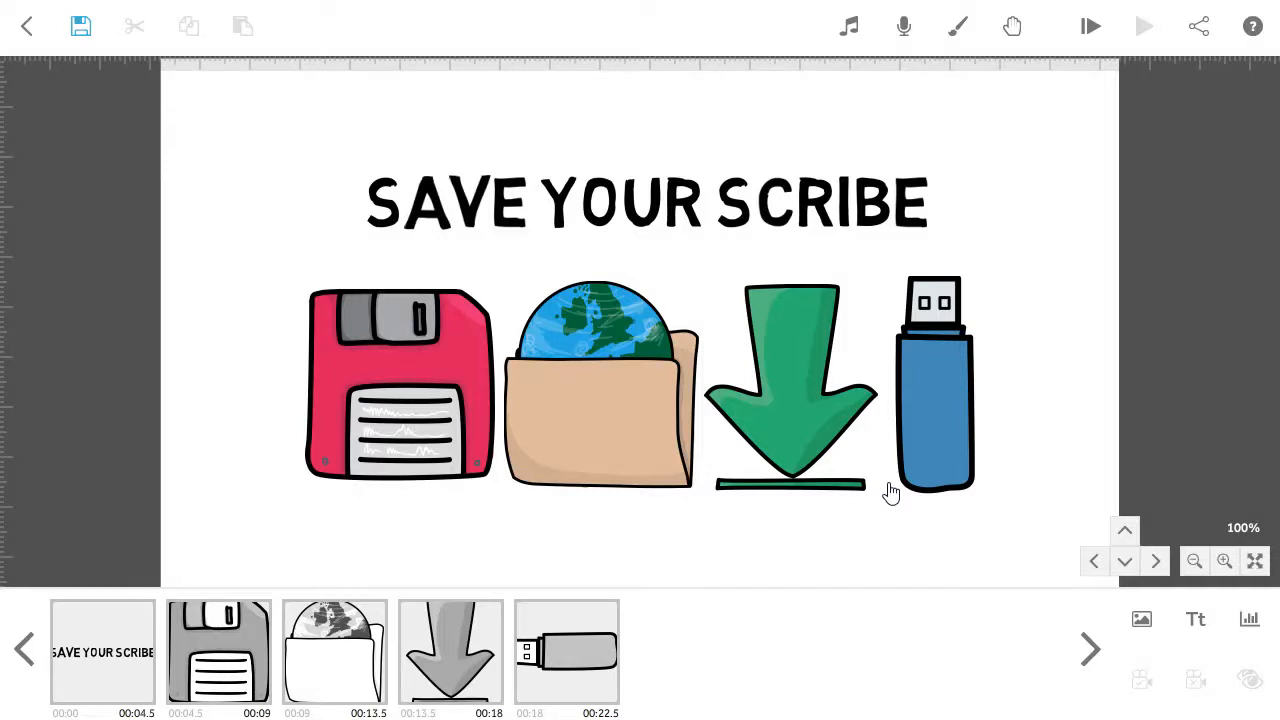
mouse_move(397, 318)
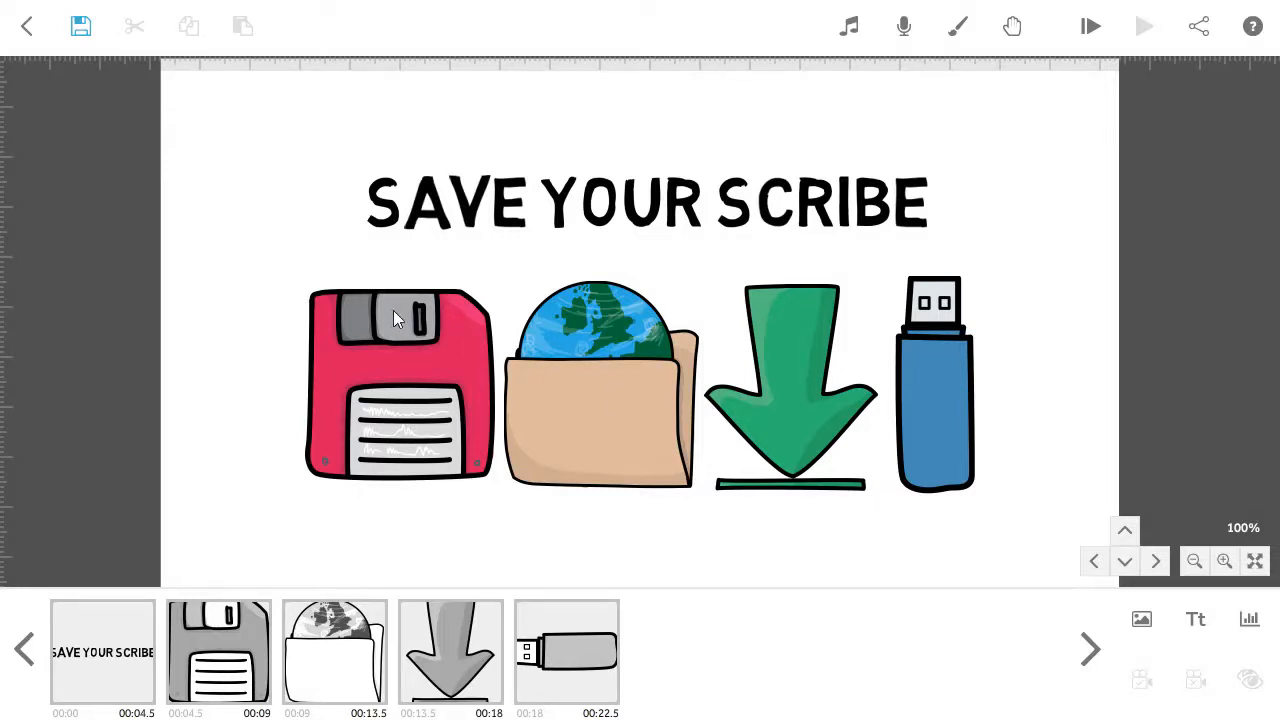
mouse_move(128, 112)
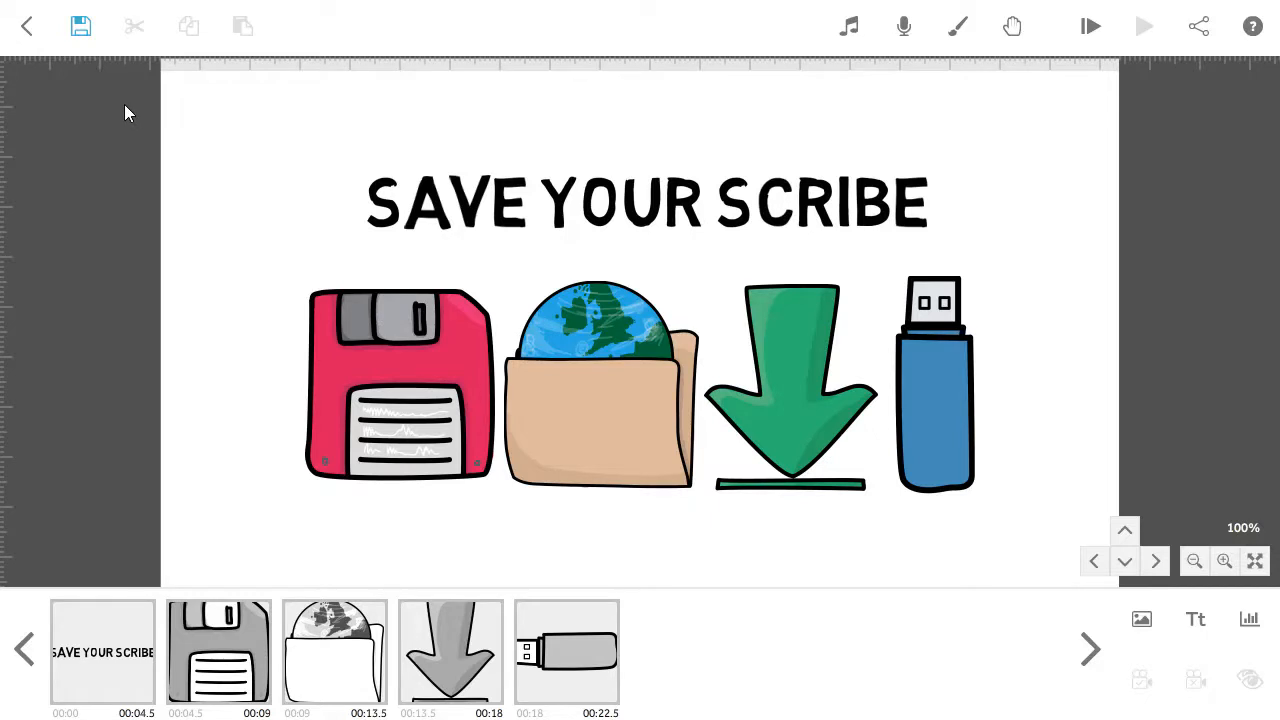
mouse_move(80, 28)
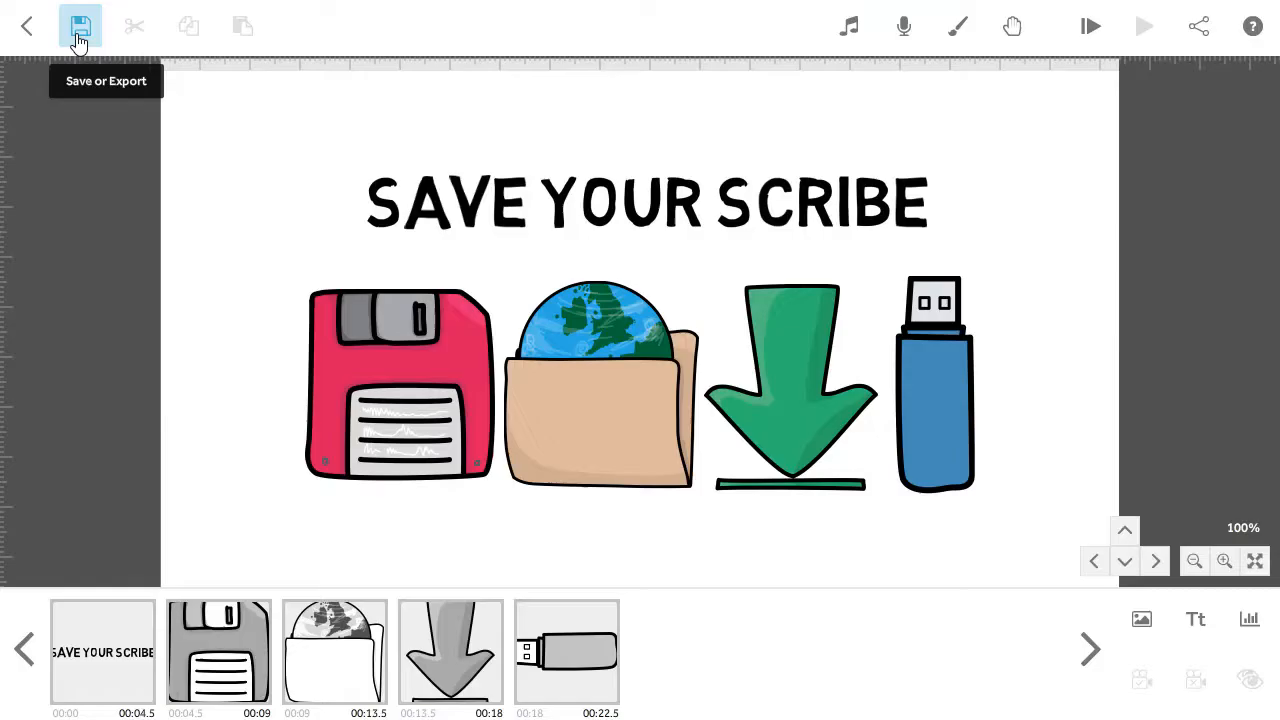
left_click(80, 25)
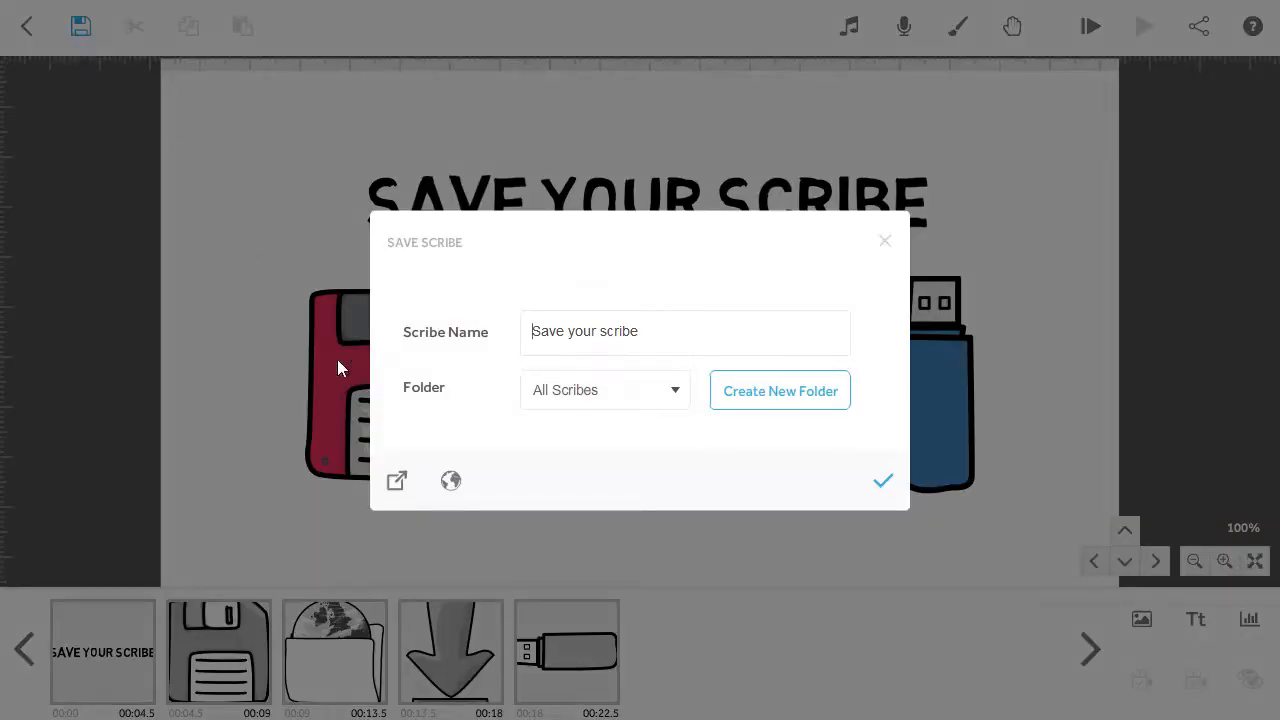
mouse_move(450, 481)
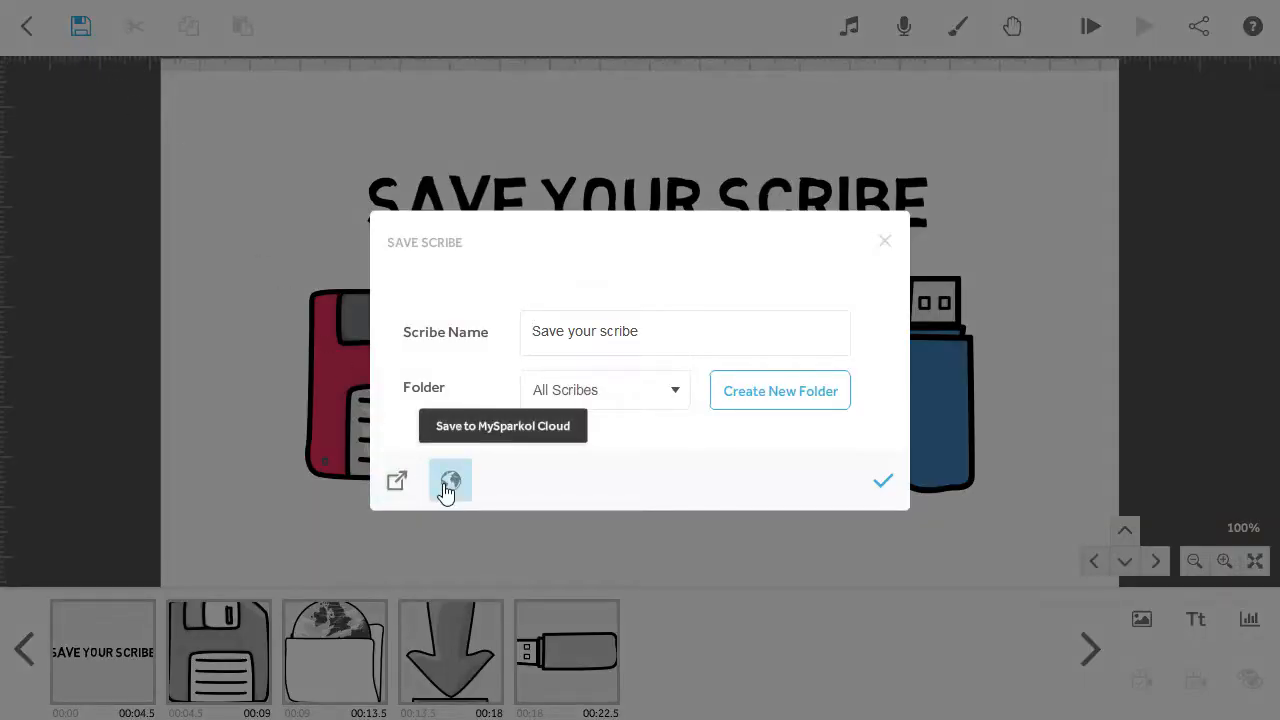
Step: Save 'Save your scribe' to the MySparkol Cloud and dismiss the Scribe Saved message
left_click(449, 481)
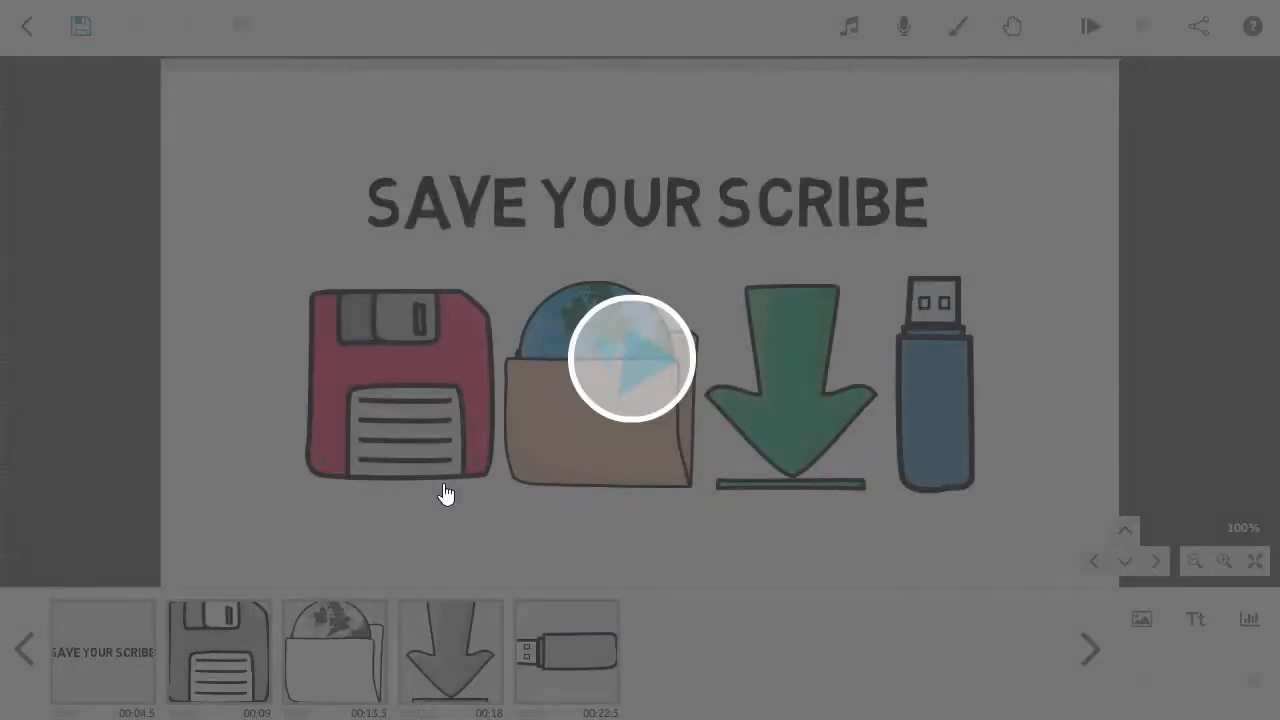
left_click(81, 26)
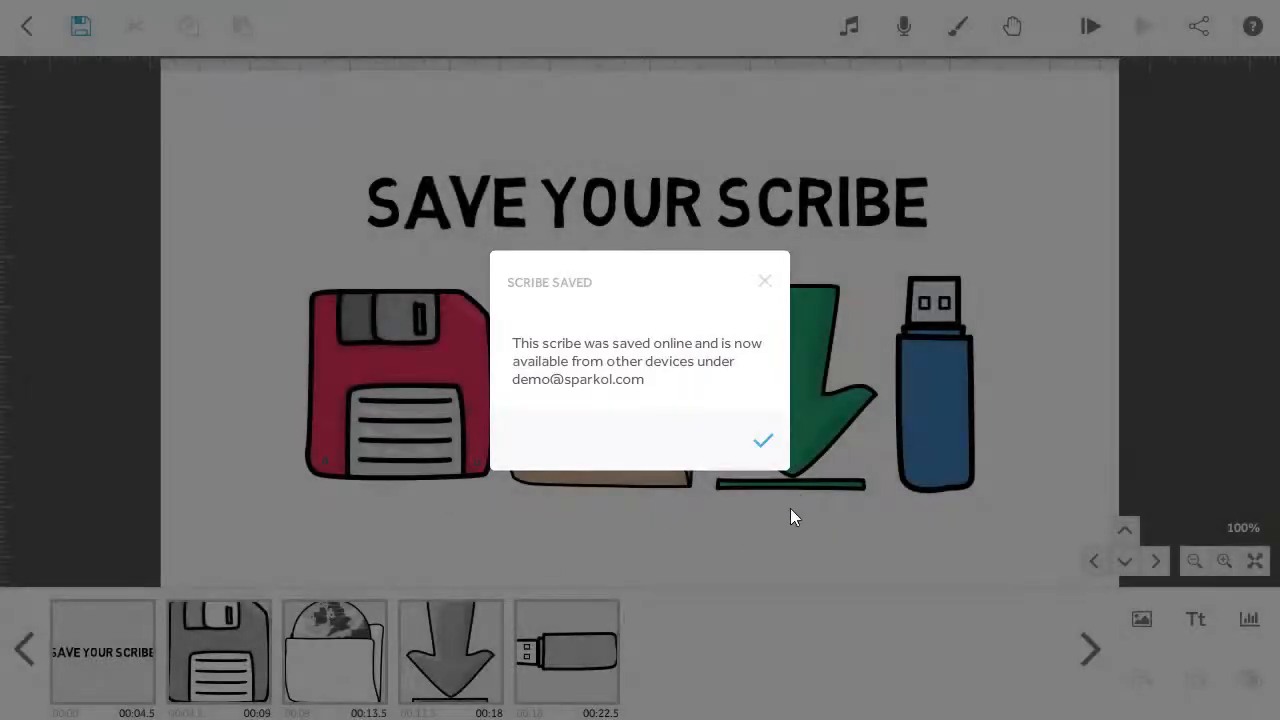
left_click(763, 440)
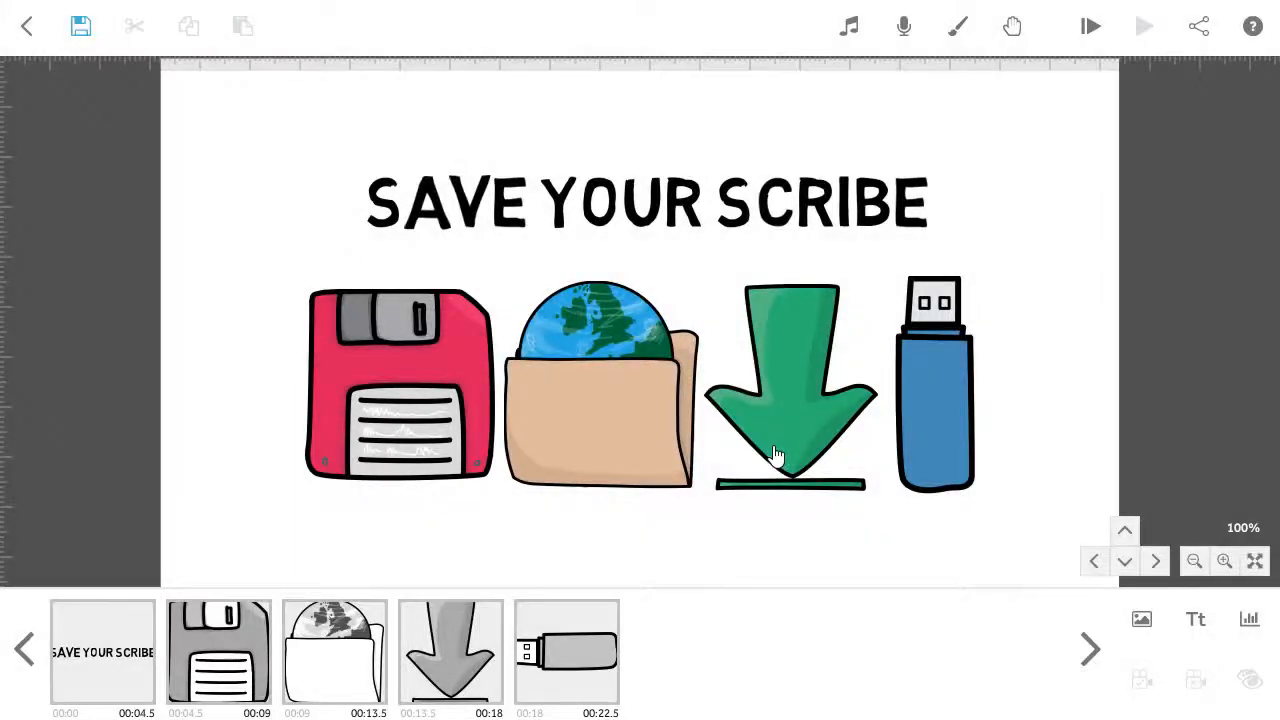
mouse_move(162, 142)
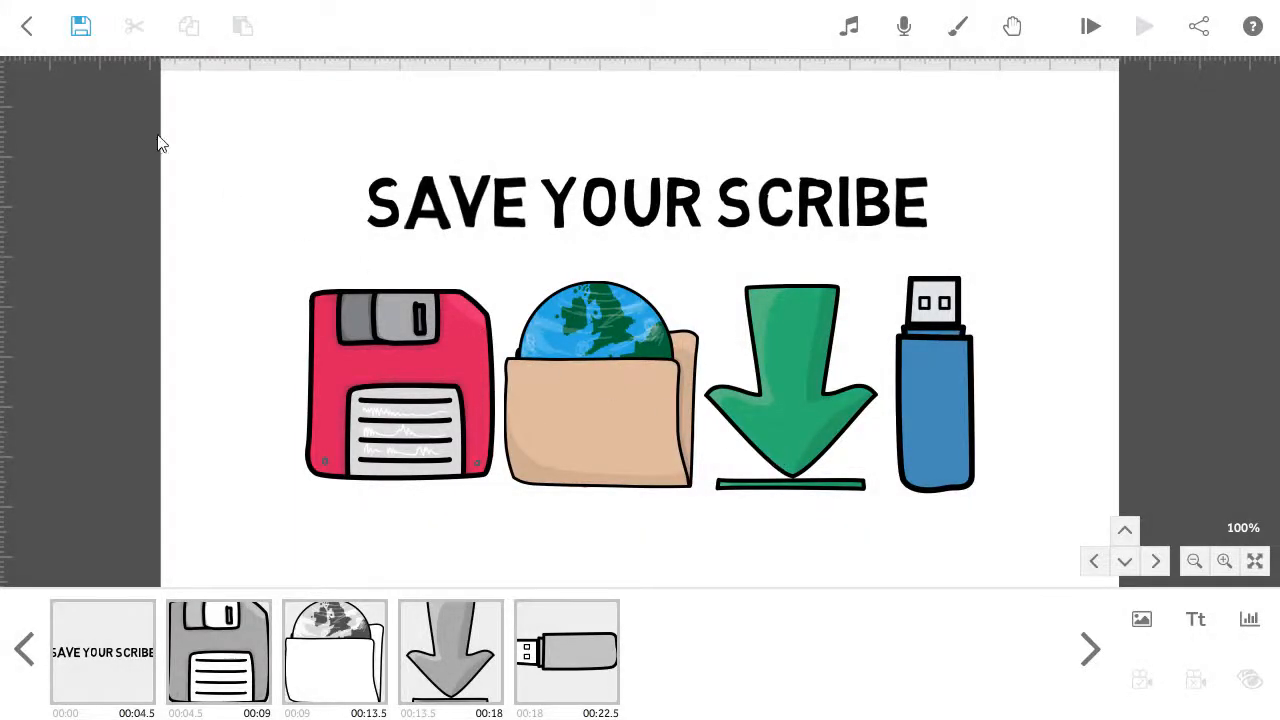
Step: In the scribe library, check 'Save your scribe' under Online Scribes and Local Scribes
left_click(26, 25)
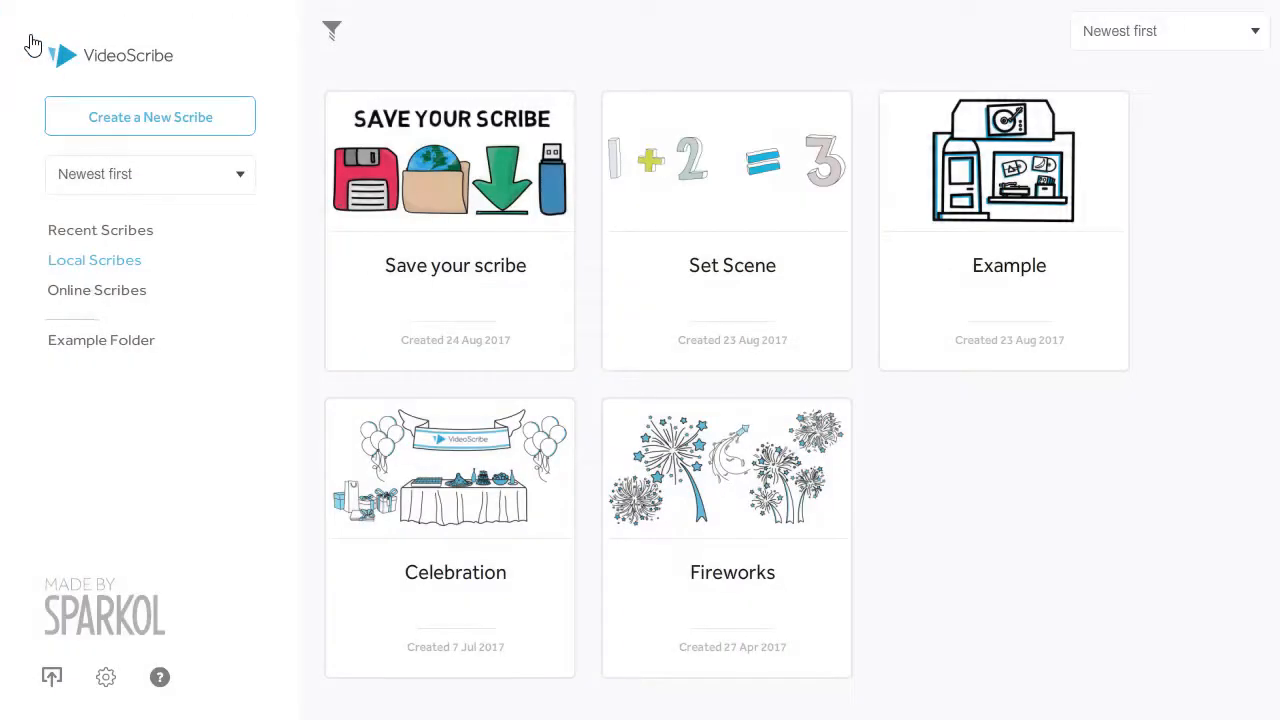
mouse_move(60, 173)
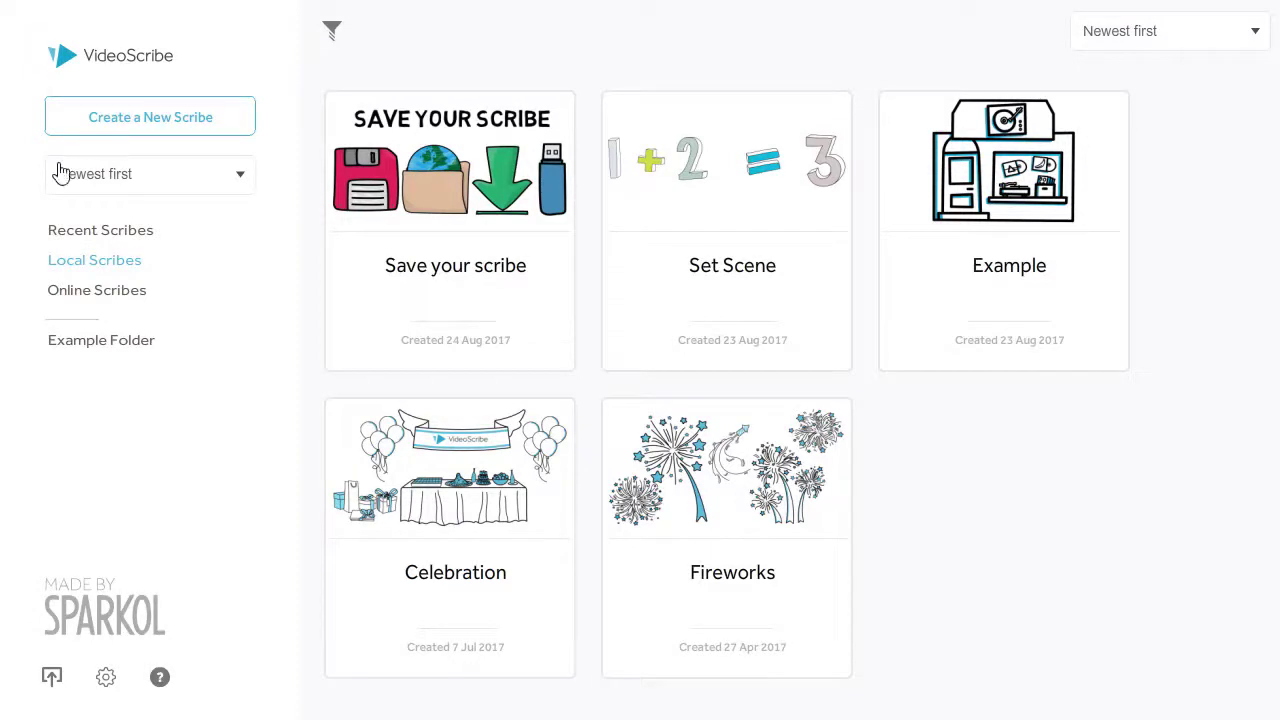
mouse_move(440, 301)
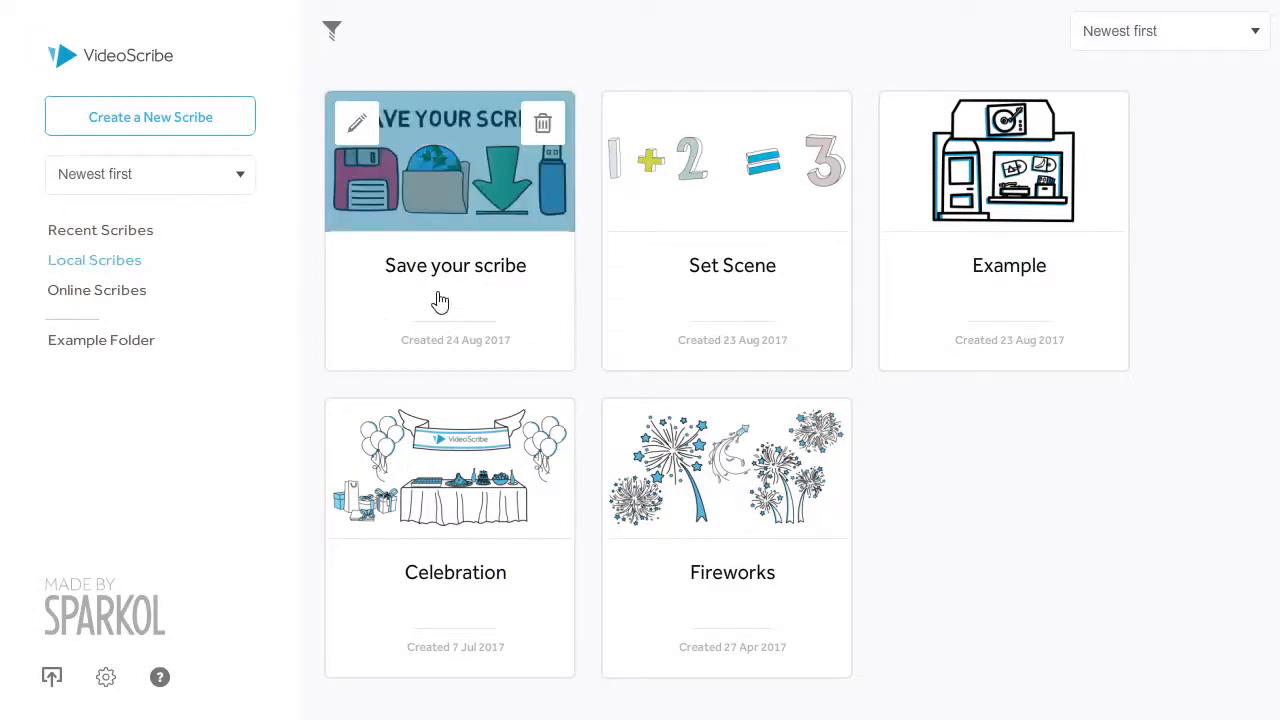
left_click(150, 174)
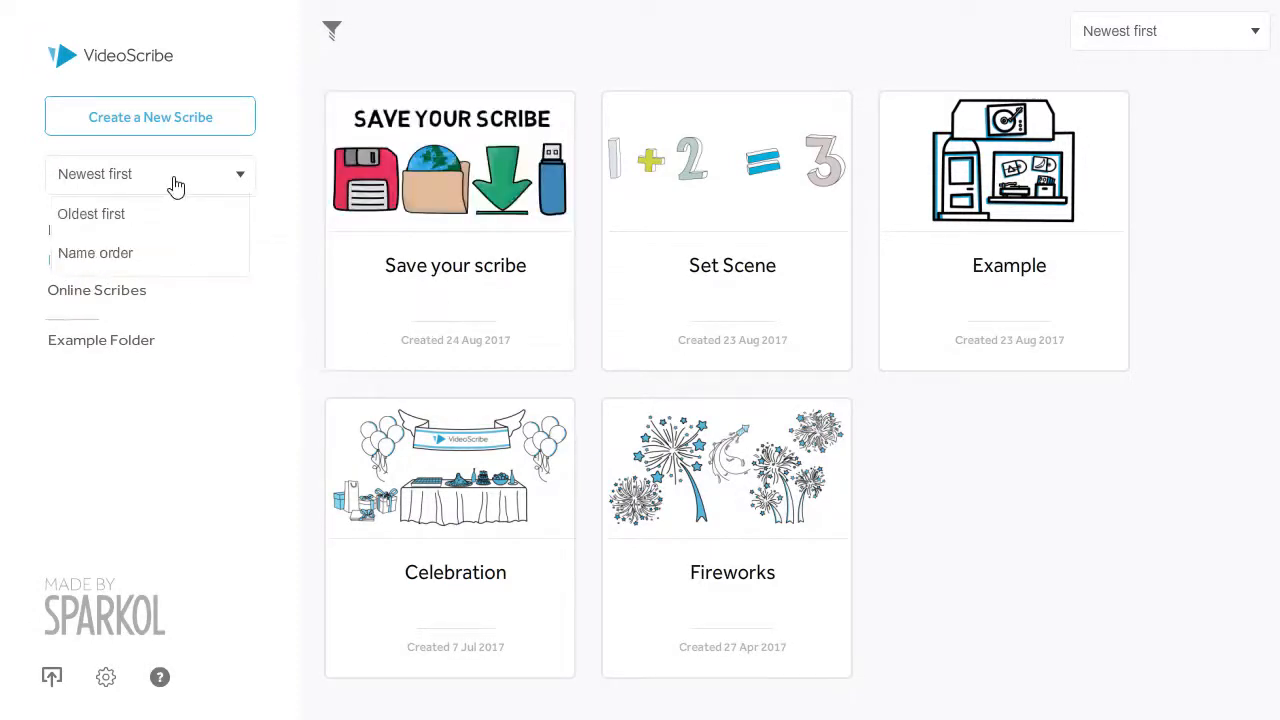
mouse_move(105, 187)
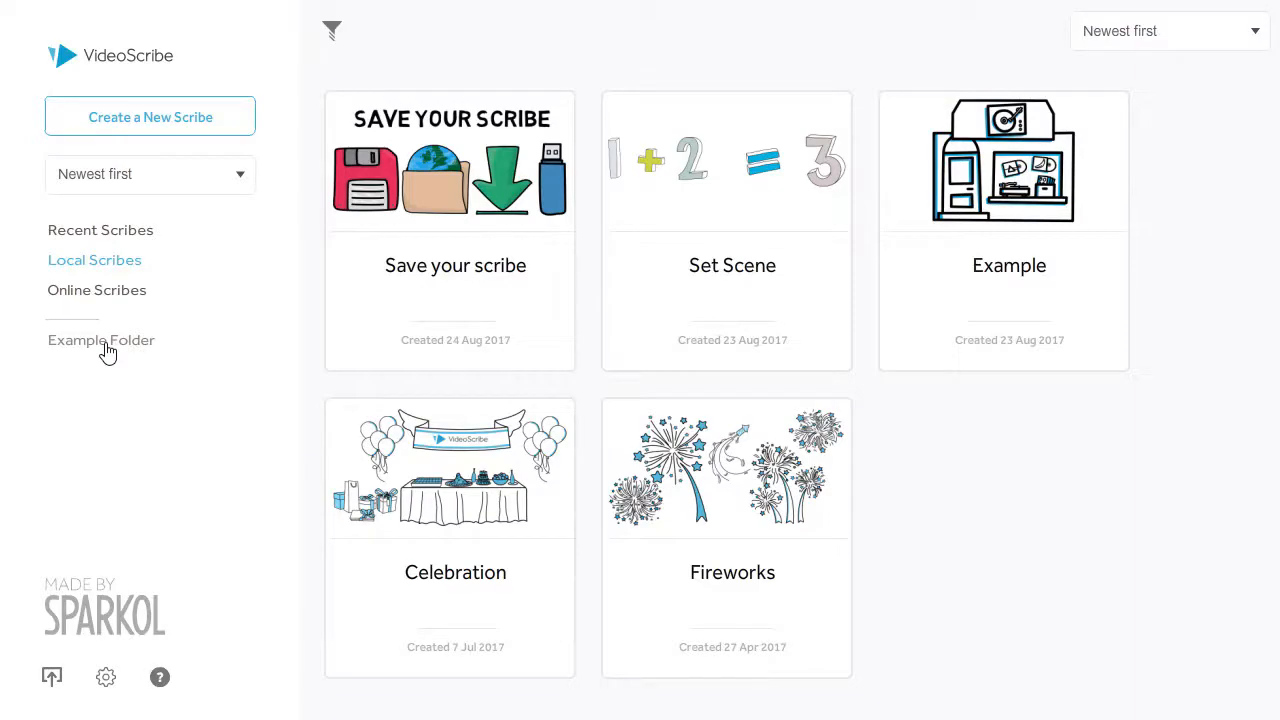
left_click(96, 290)
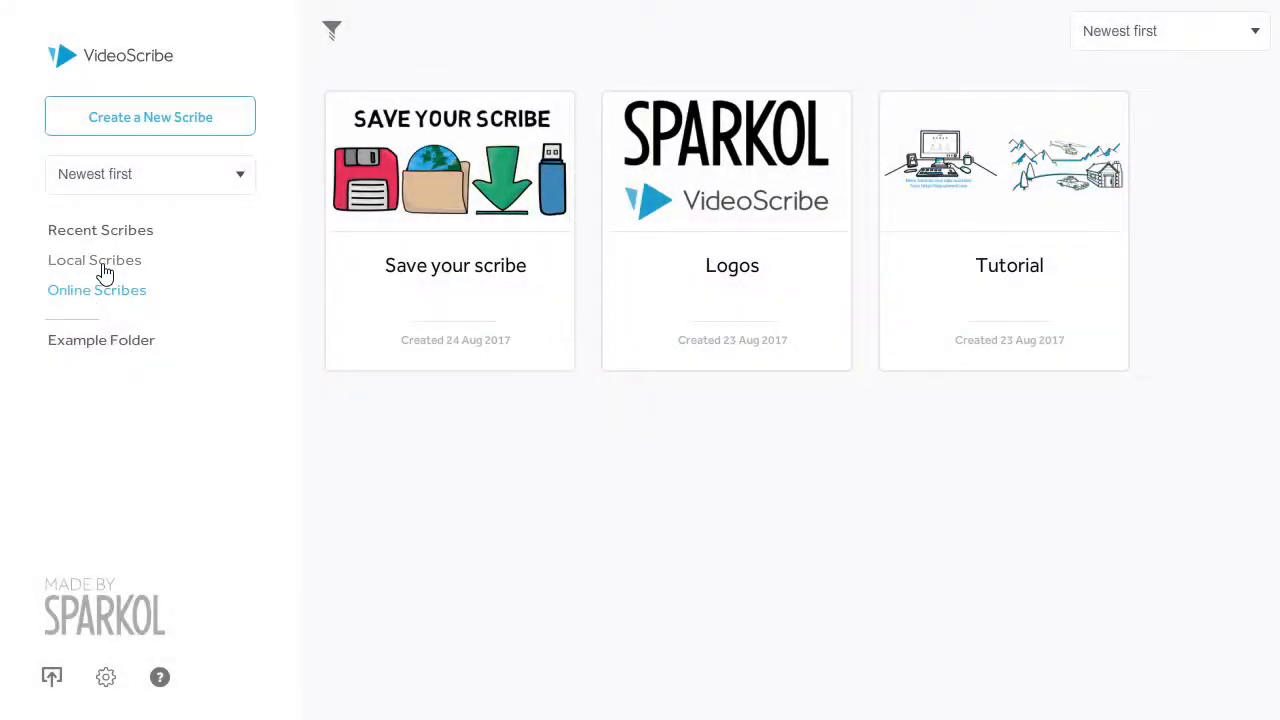
left_click(94, 259)
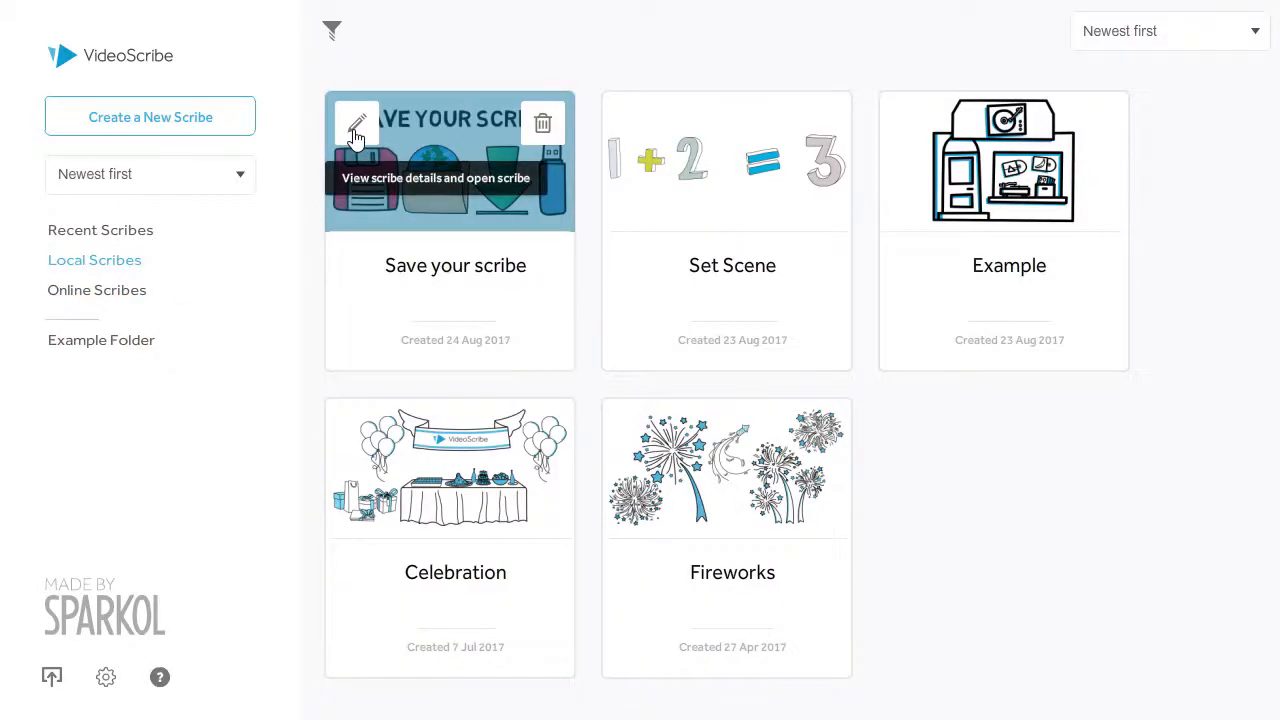
Step: Export 'Save your scribe' as a .scribe file into the Downloads folder
left_click(357, 127)
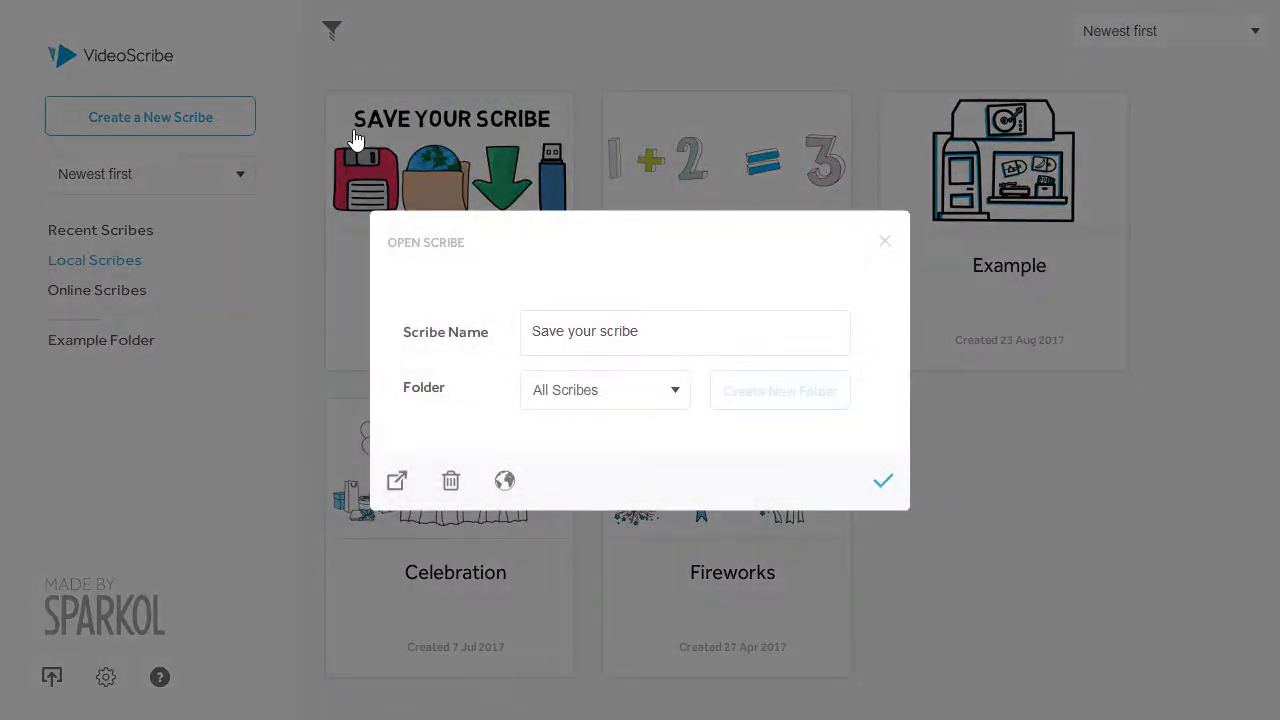
mouse_move(396, 481)
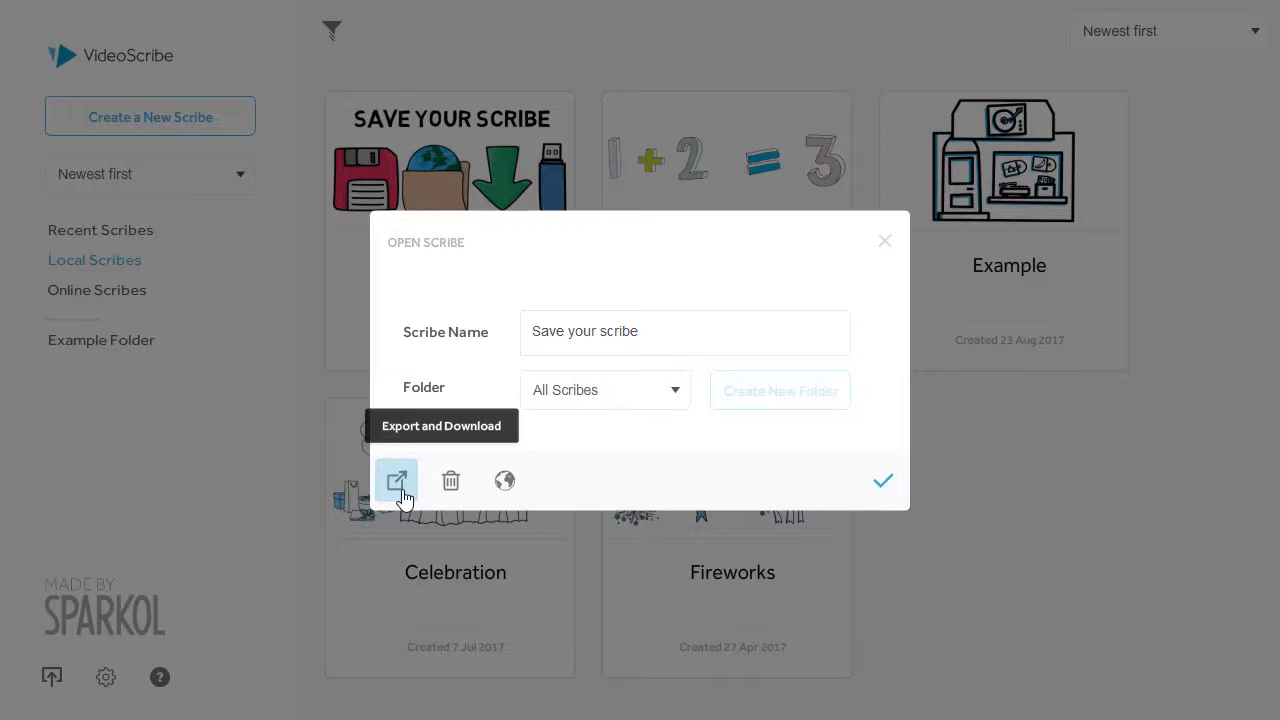
left_click(396, 481)
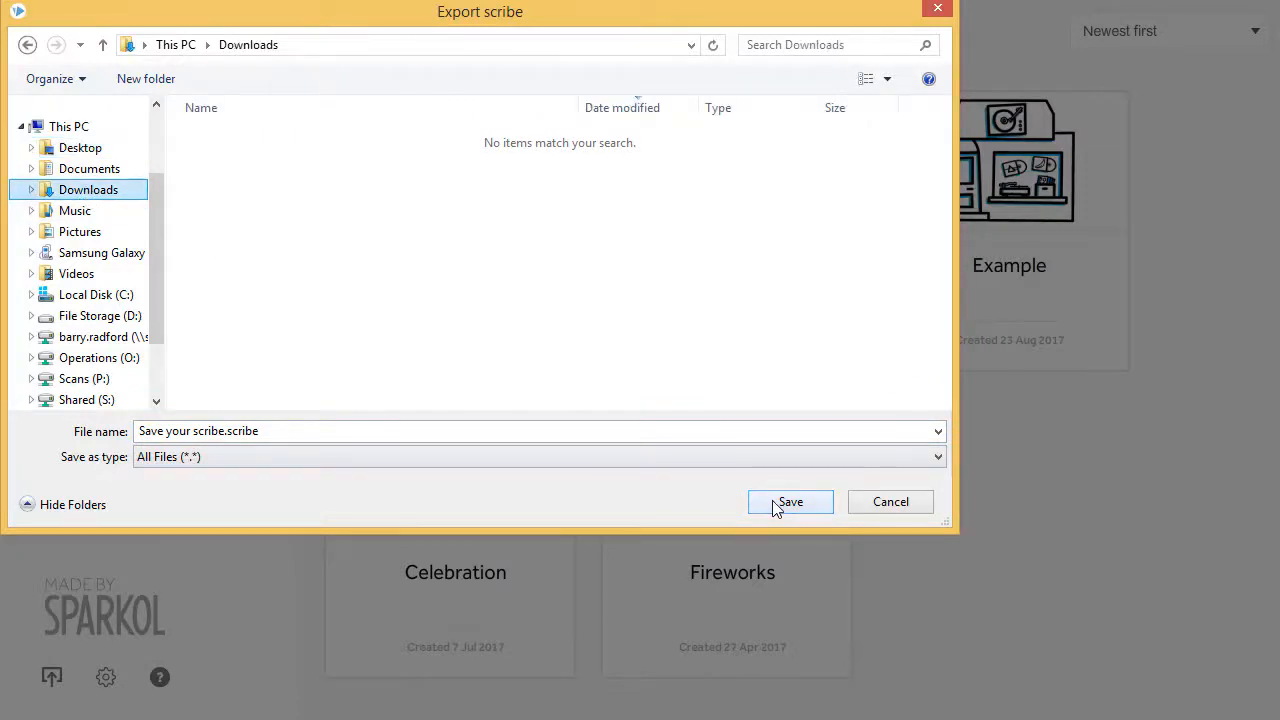
left_click(790, 502)
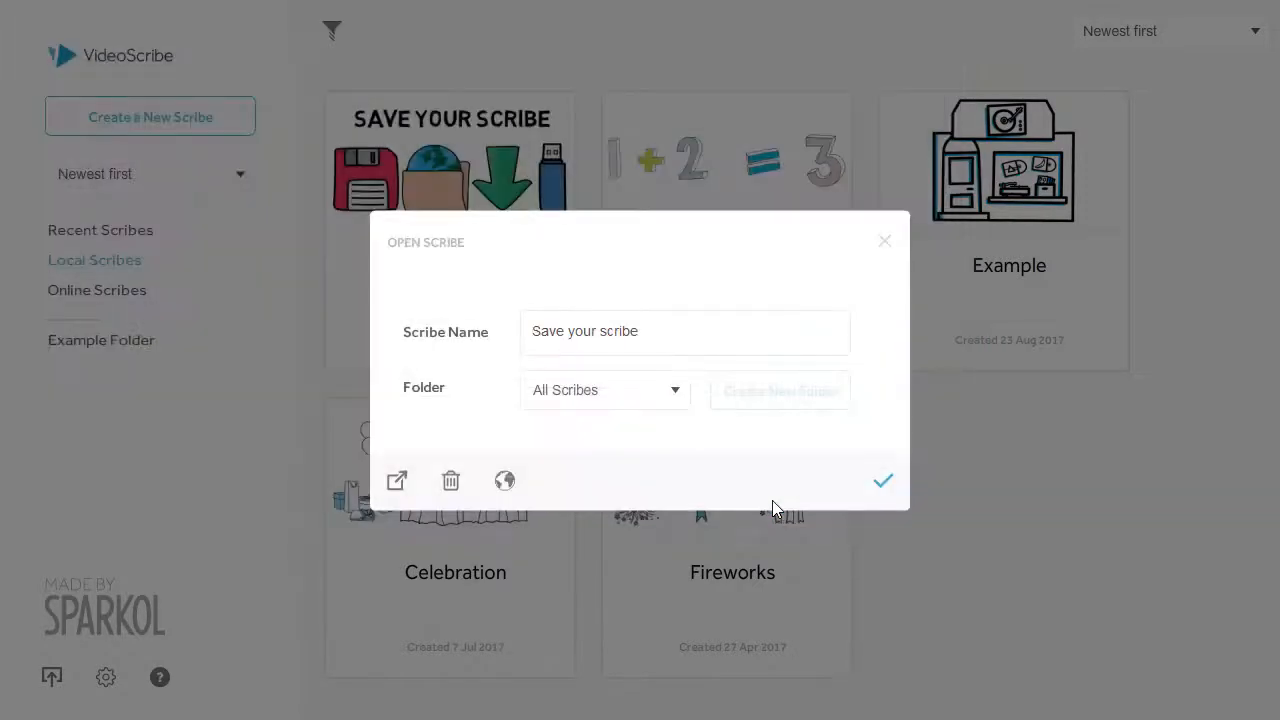